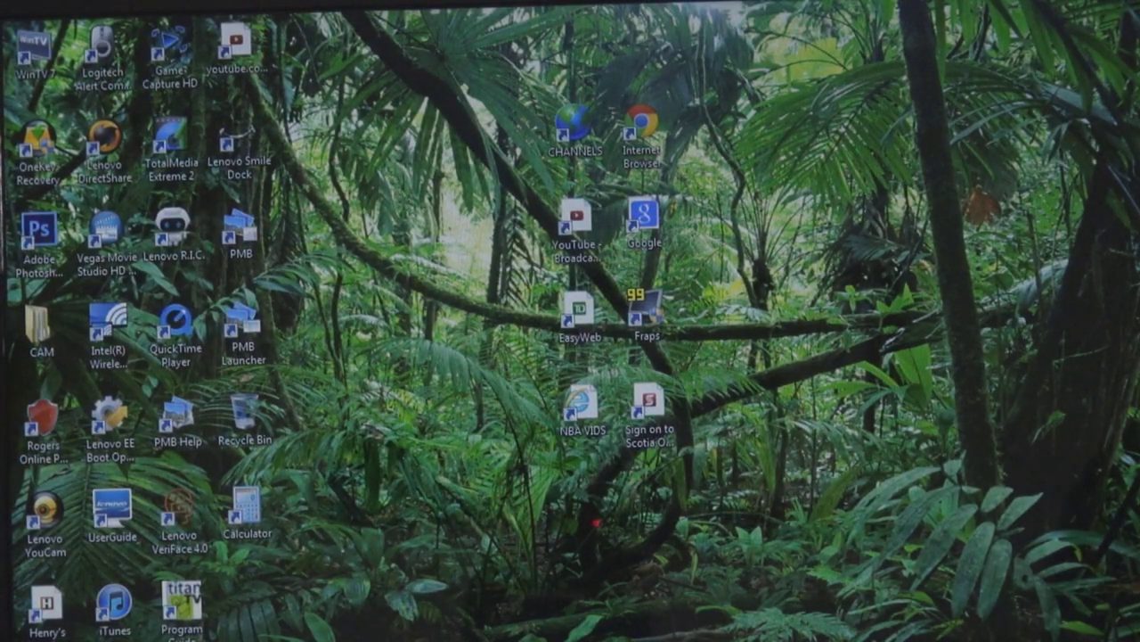
Step: Launch Game Capture HD from its desktop shortcut
double_click(171, 50)
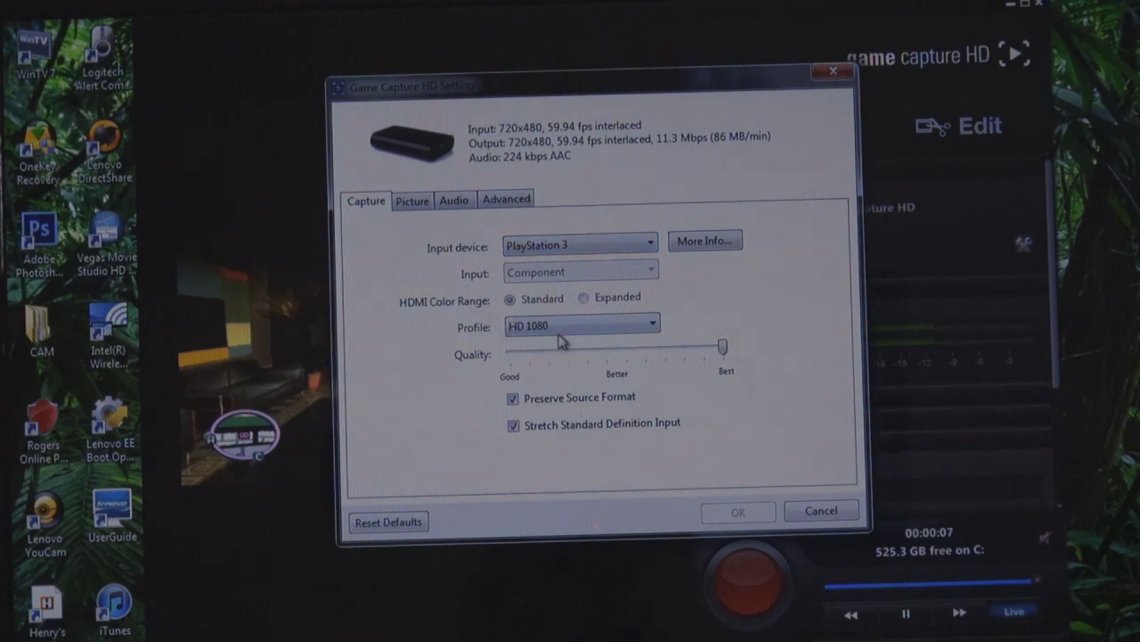
mouse_move(718, 371)
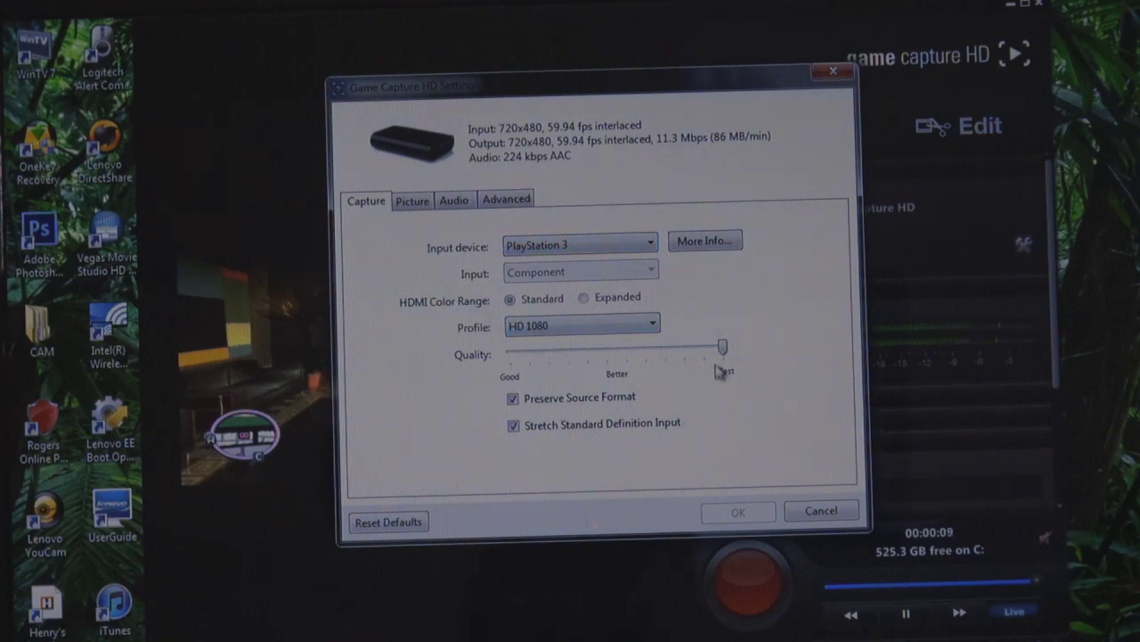